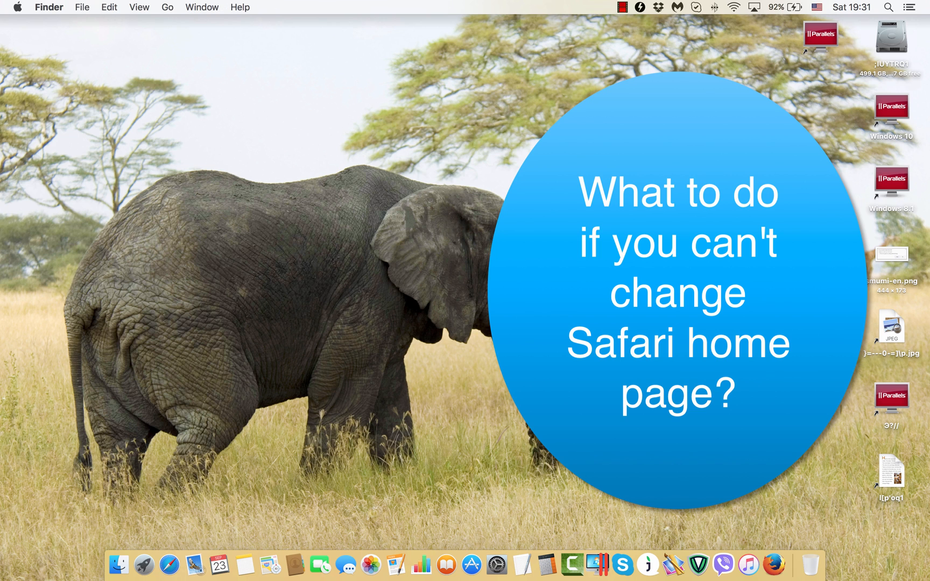
Launch Safari from the Dock; it opens on the SearchPage start page.
left_click(170, 564)
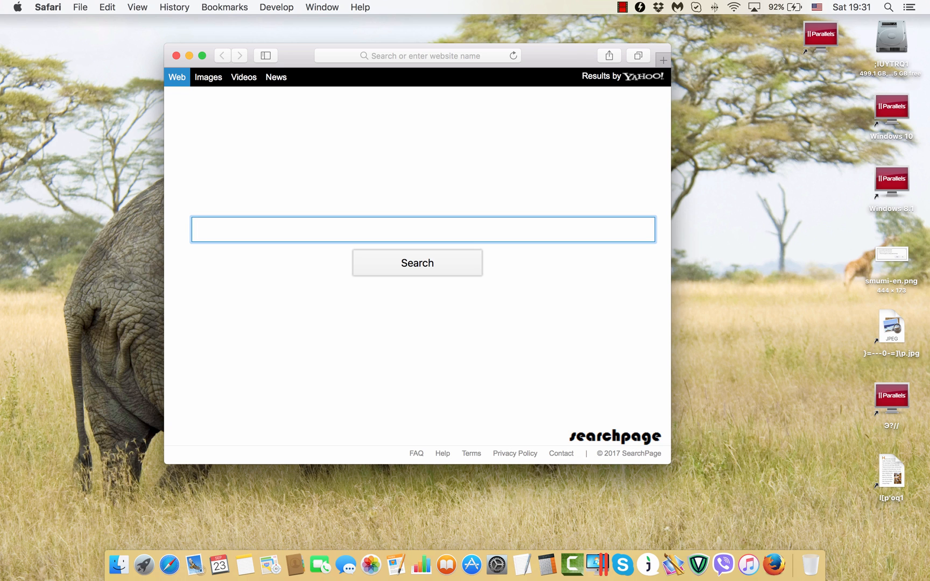
Quit and relaunch Safari, then add a new tab; both still load SearchPage.
left_click(48, 7)
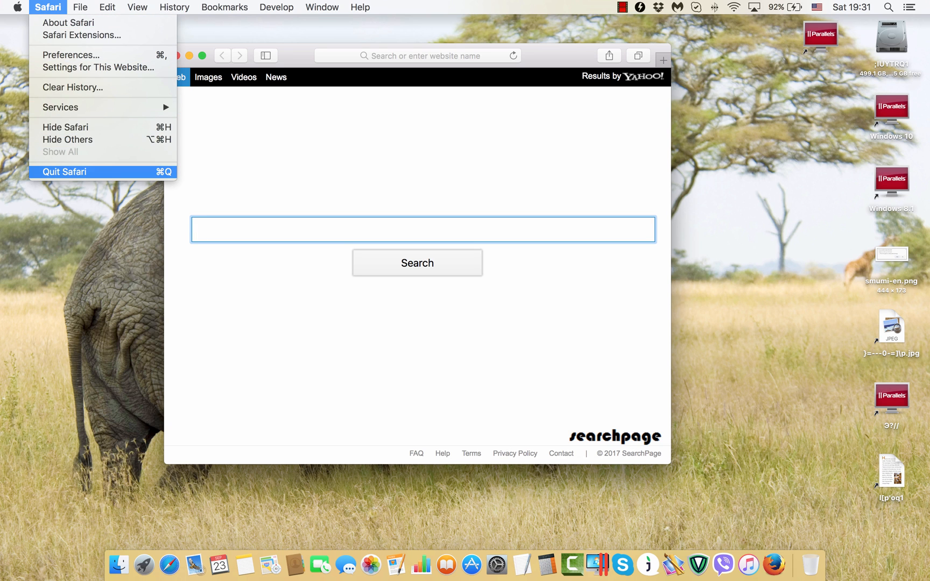
left_click(64, 171)
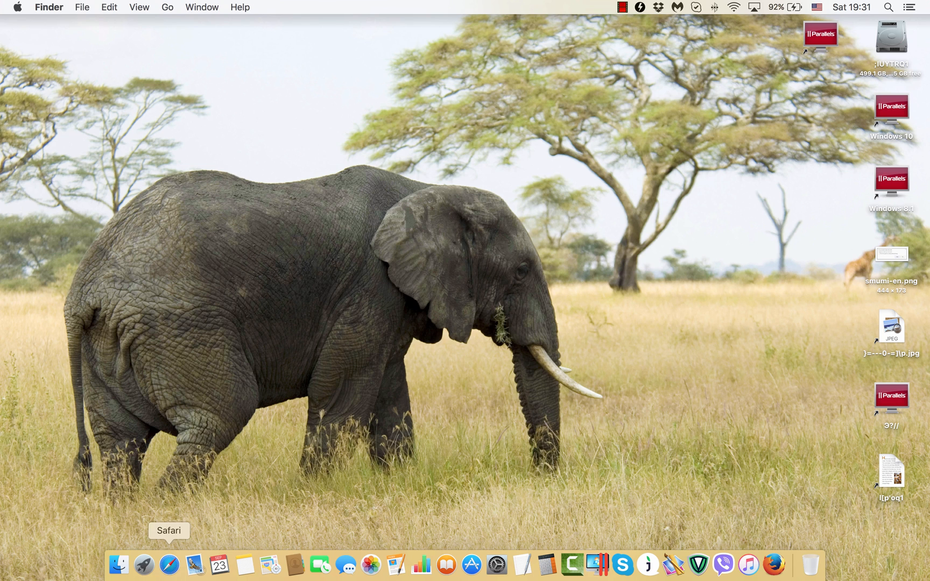
left_click(169, 565)
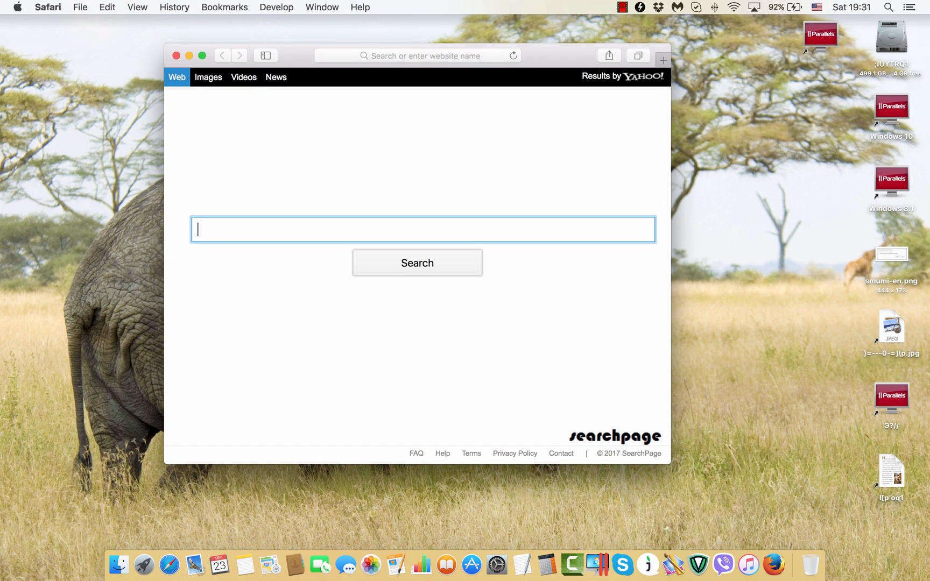
left_click(662, 55)
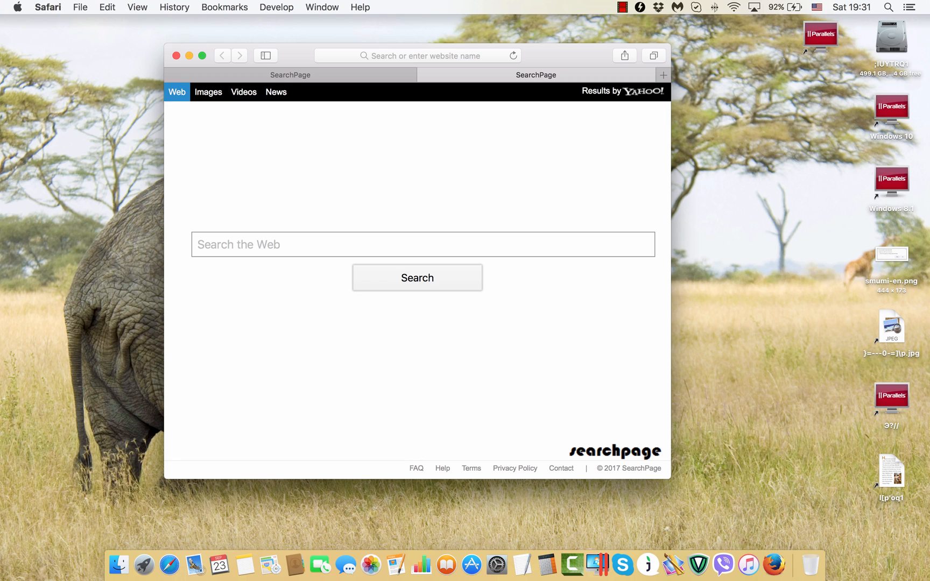
View Safari's General preferences, where the homepage is locked to searchpage.com.
left_click(49, 7)
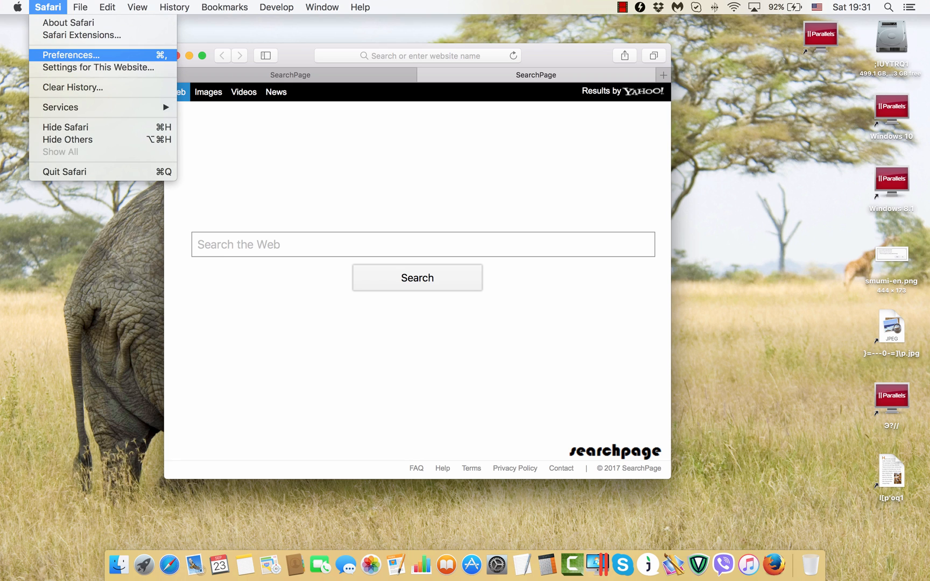
left_click(69, 55)
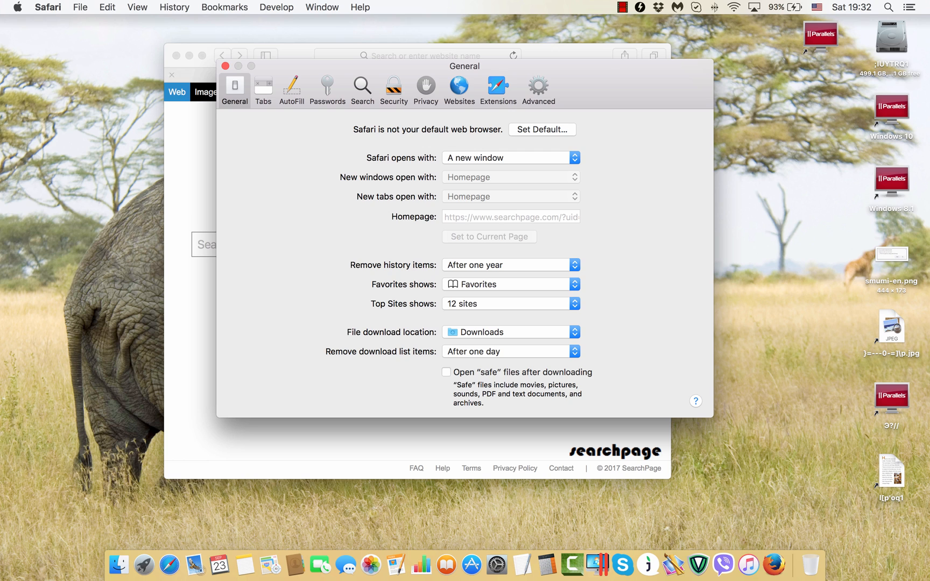
left_click(48, 6)
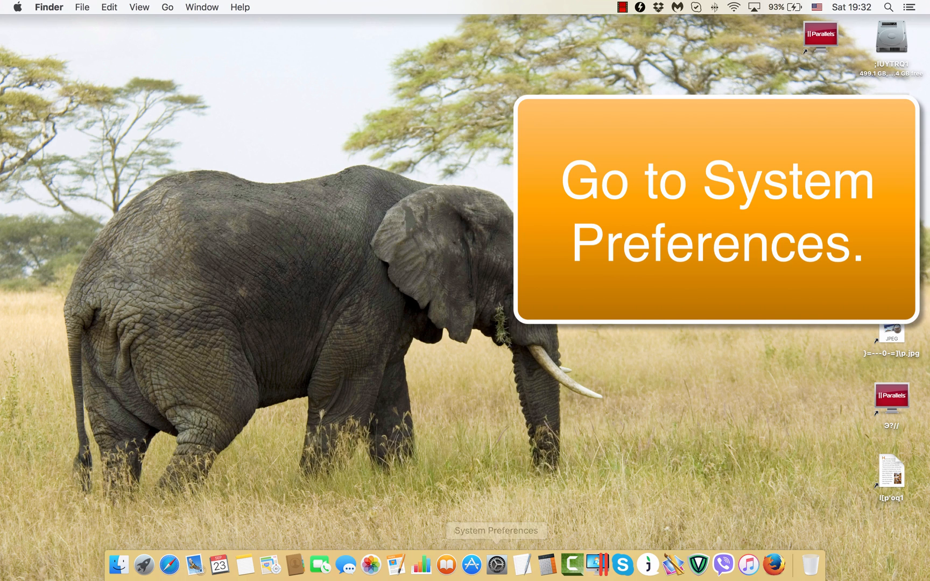
left_click(495, 564)
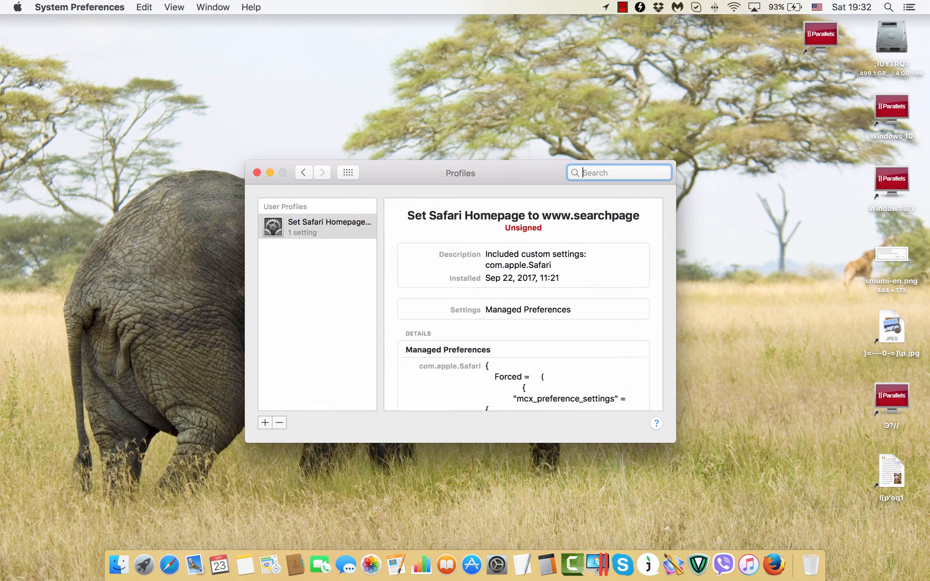
left_click(348, 172)
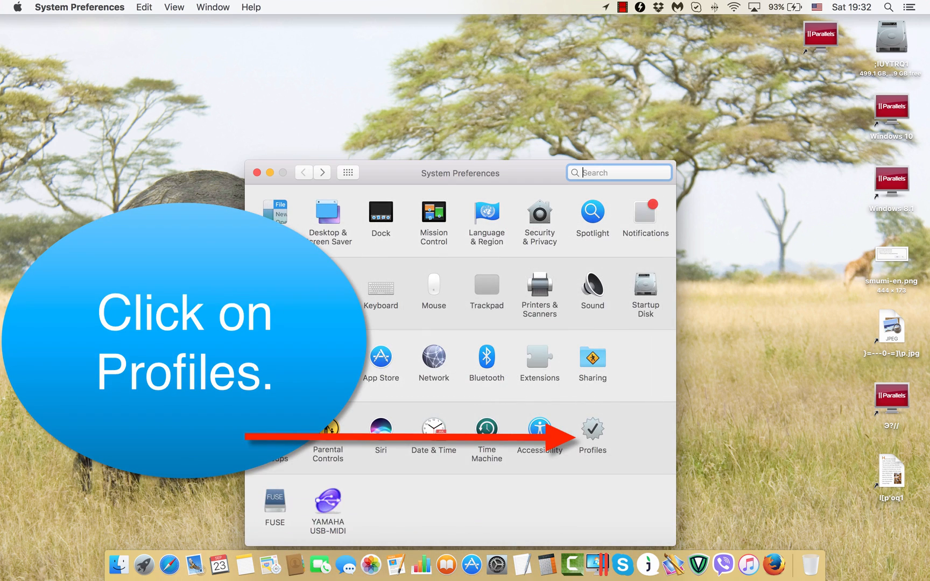
left_click(591, 428)
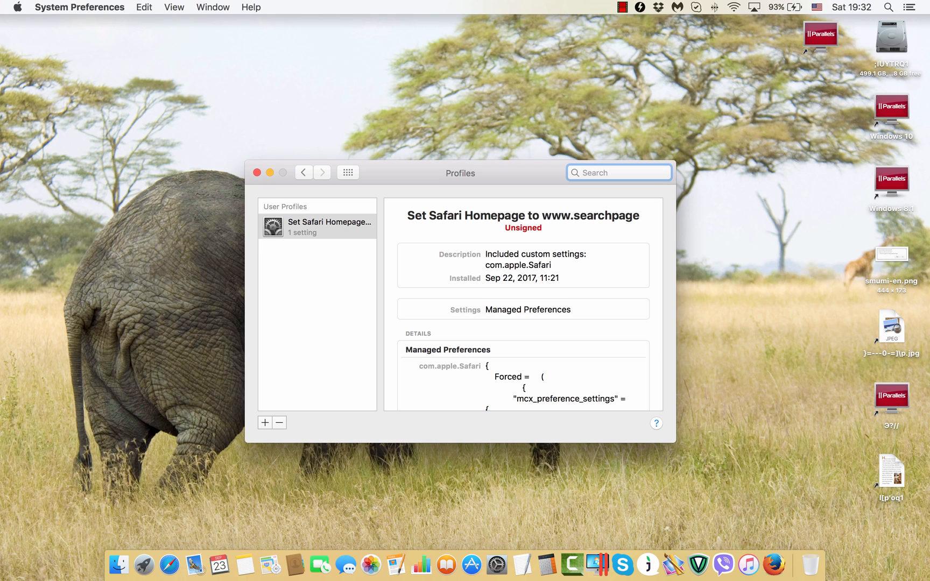
left_click(619, 172)
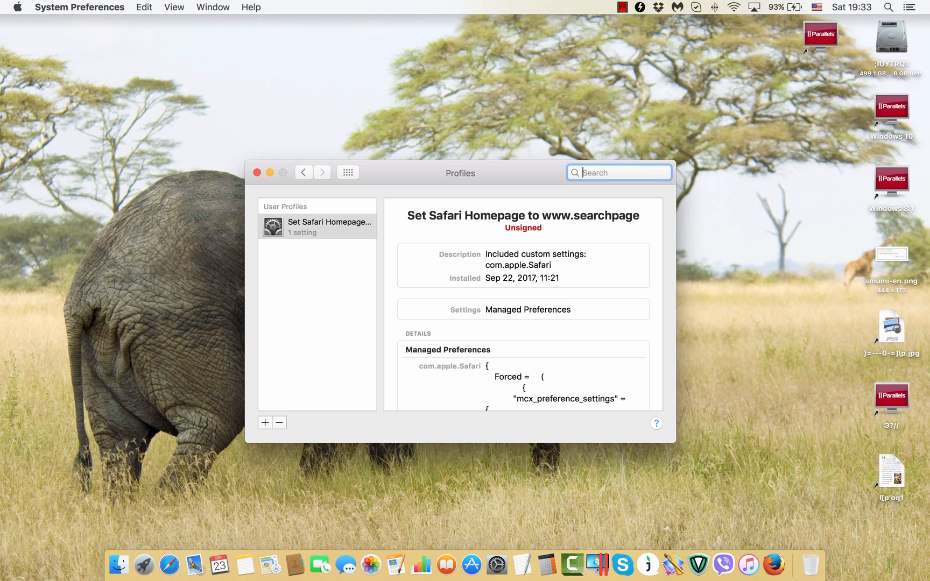
left_click(318, 226)
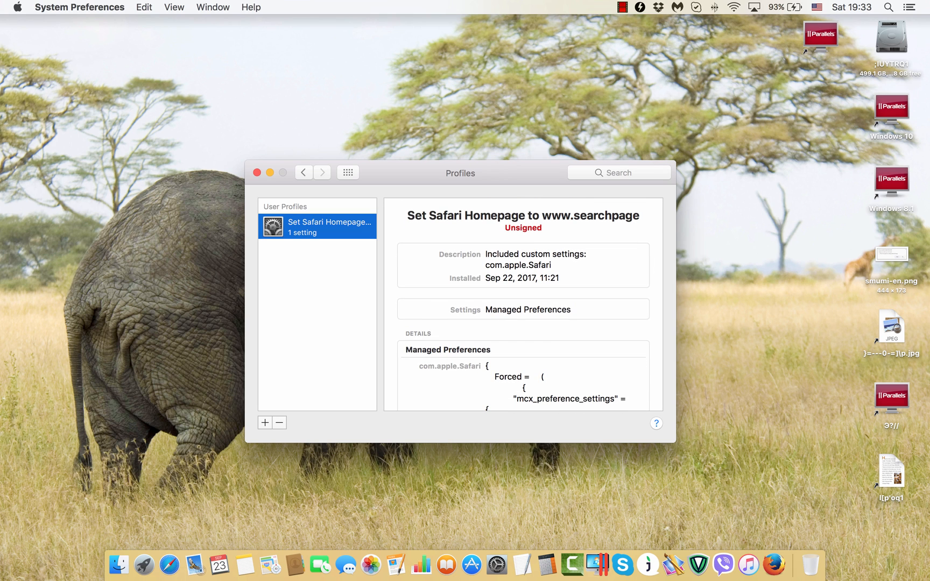
left_click(278, 422)
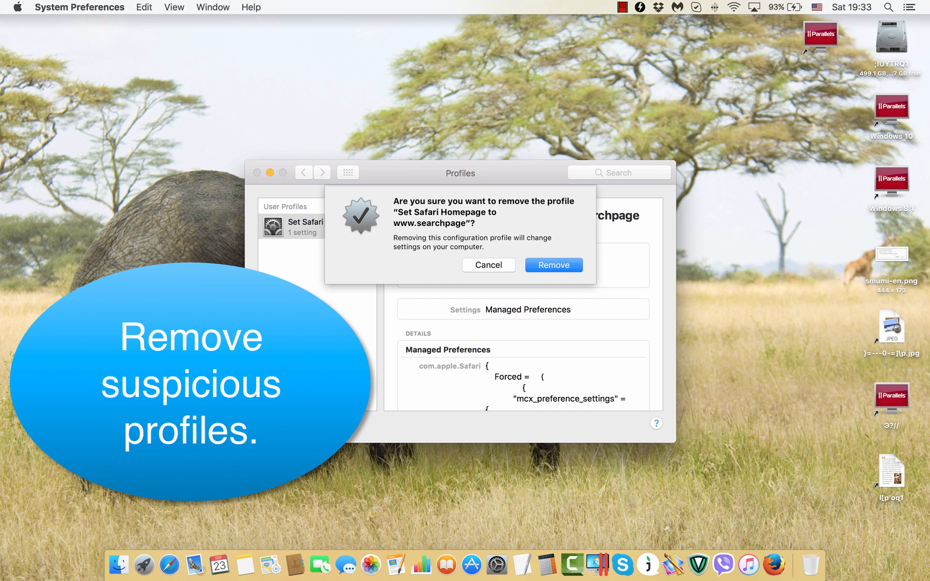
left_click(554, 265)
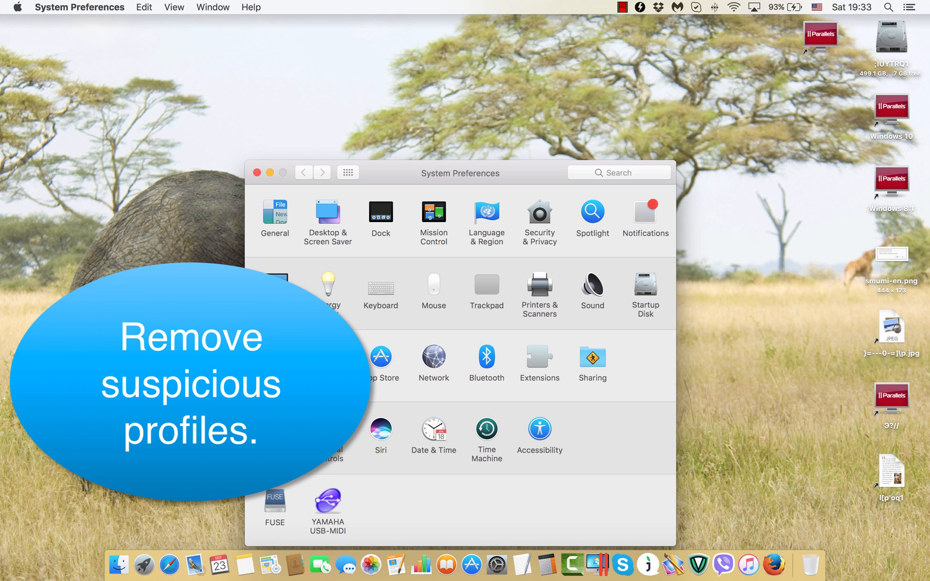
left_click(257, 172)
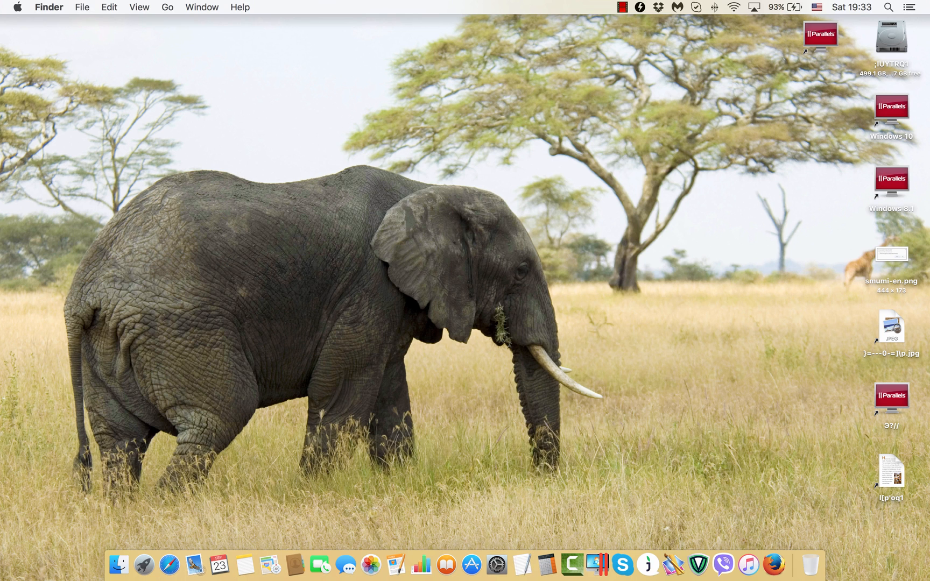
mouse_move(169, 564)
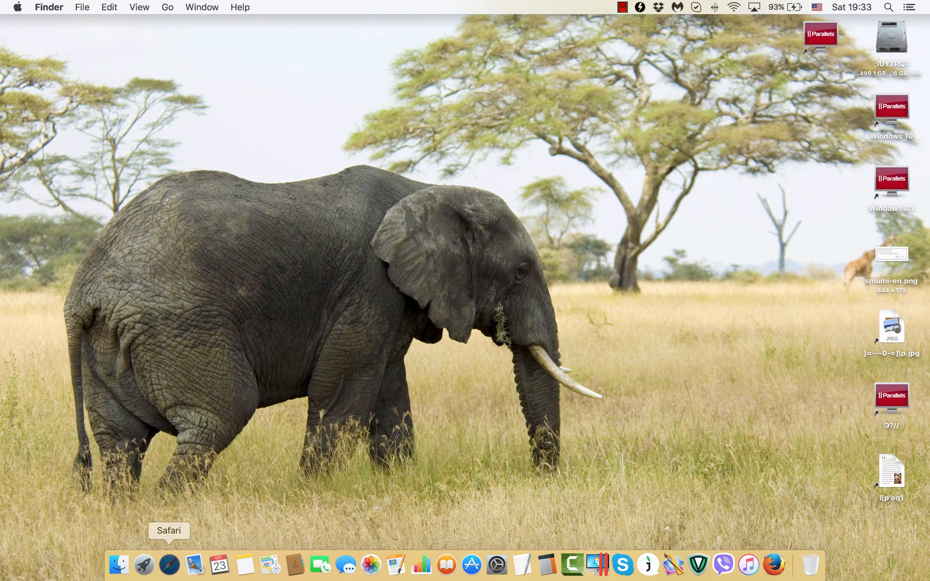
Relaunch Safari and replace the homepage in General preferences with google.com.
left_click(168, 565)
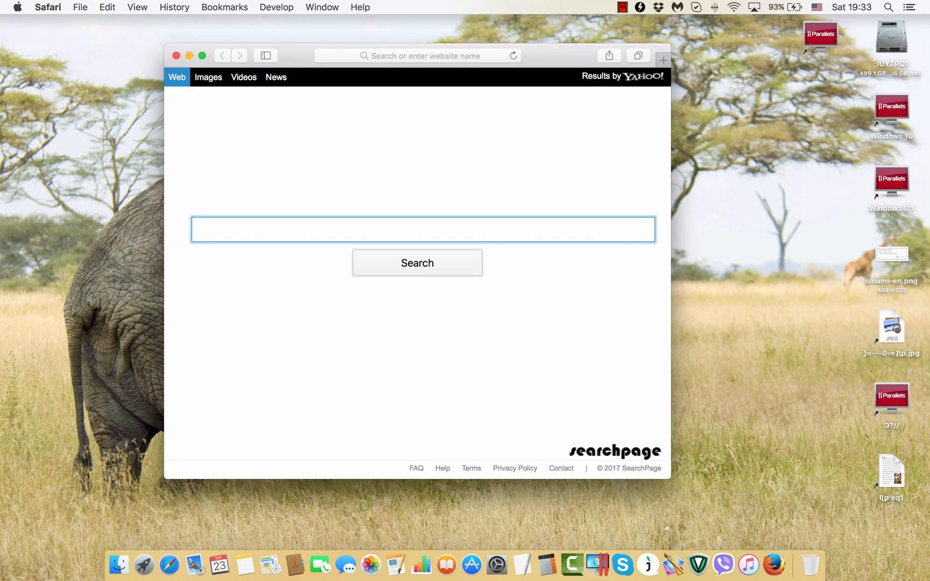
left_click(48, 6)
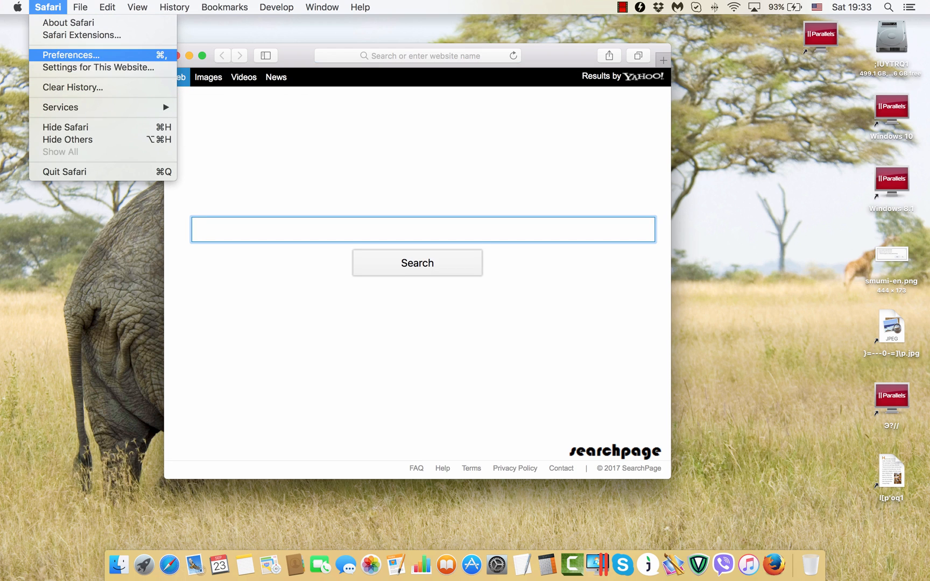
left_click(71, 55)
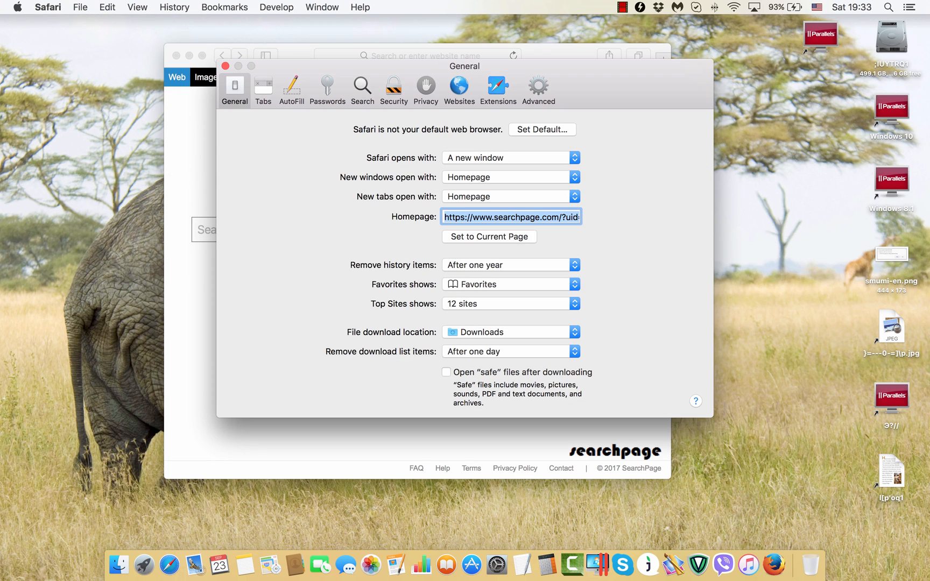
left_click(512, 217)
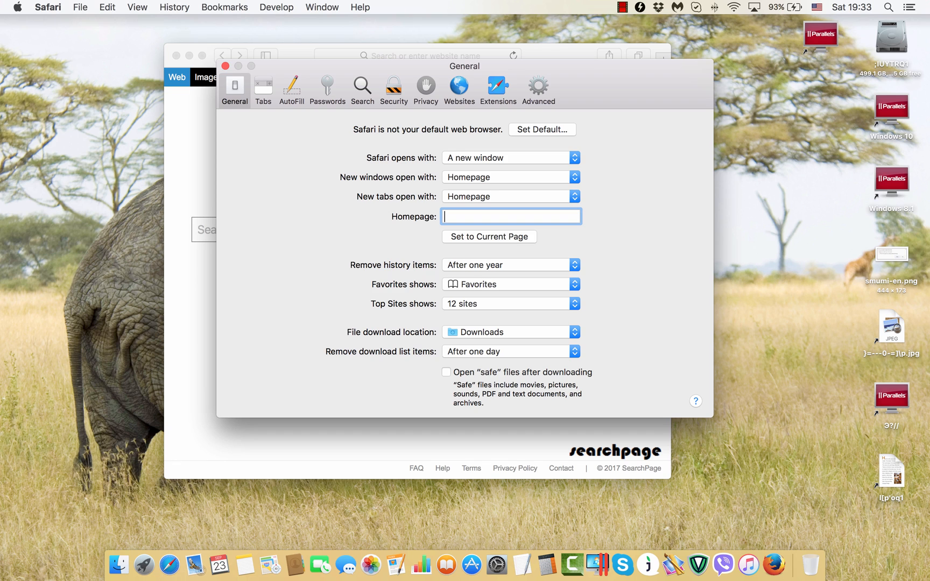
type("goo")
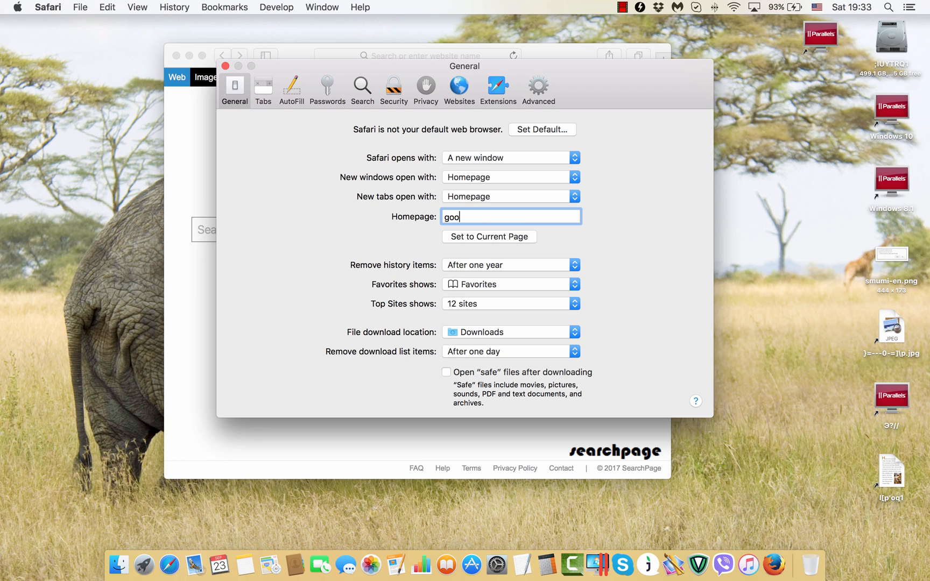
type("gle.com")
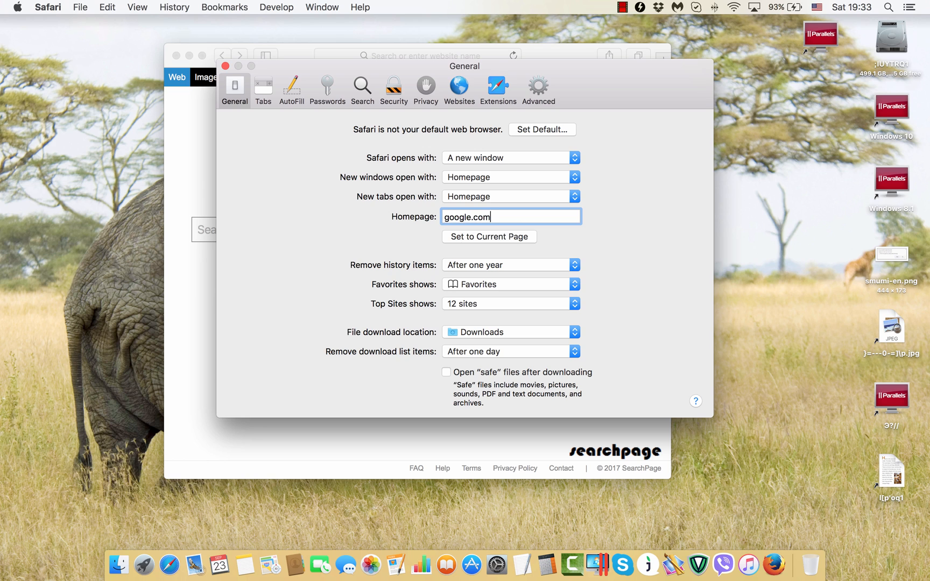
left_click(225, 65)
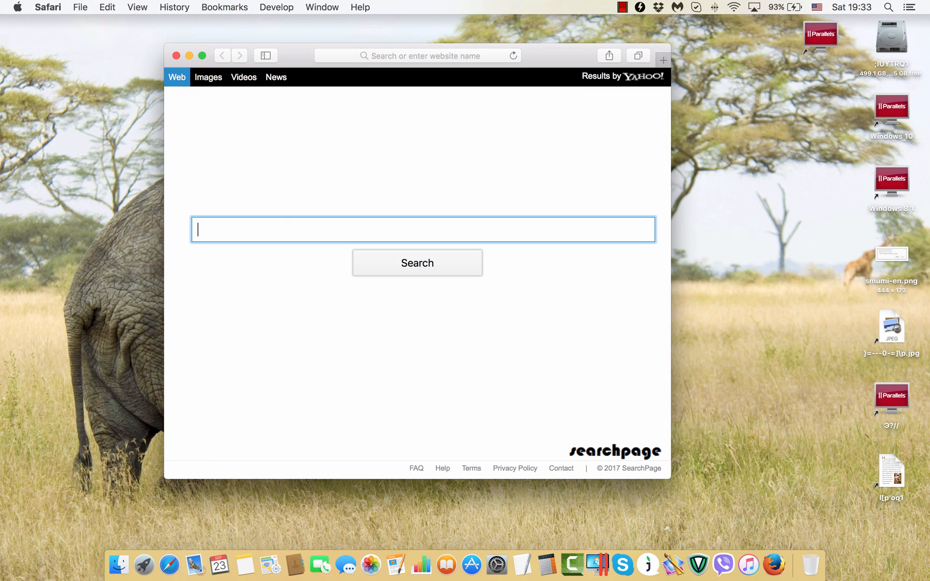
Quit and relaunch Safari to confirm it now opens on Google.
left_click(49, 6)
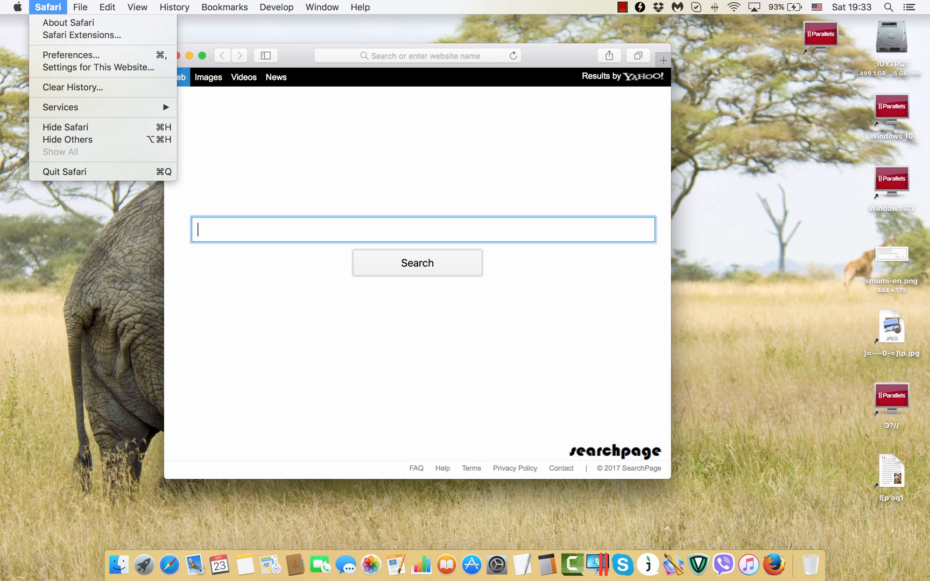
left_click(65, 127)
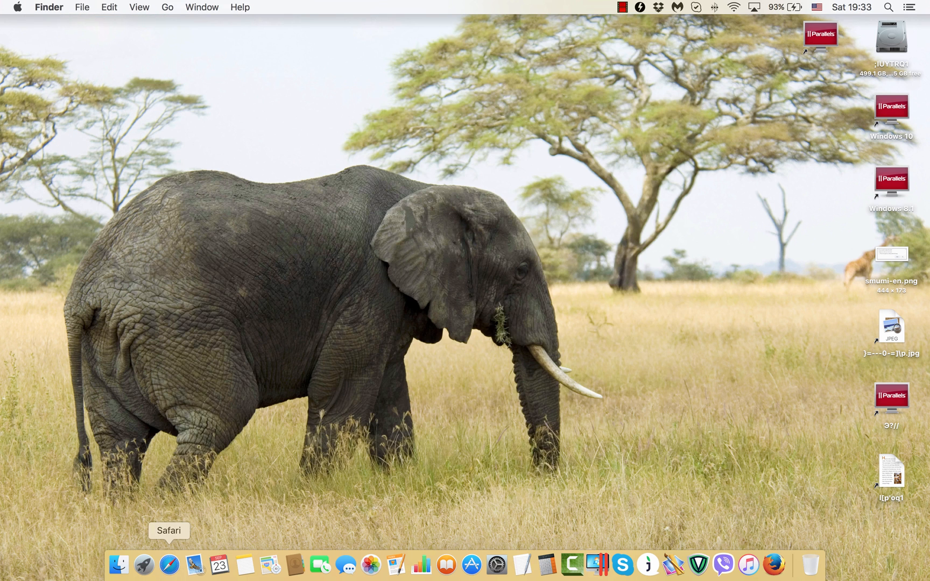
left_click(168, 564)
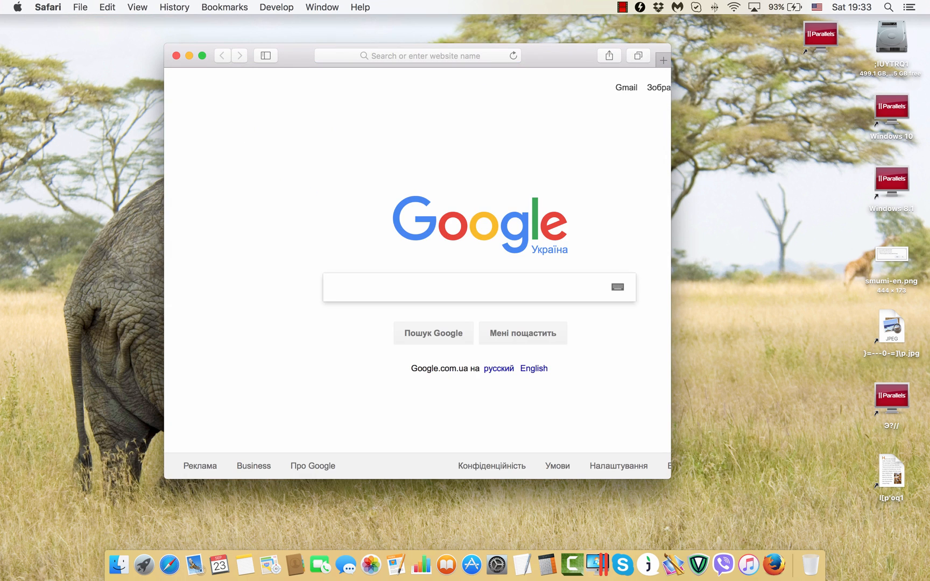